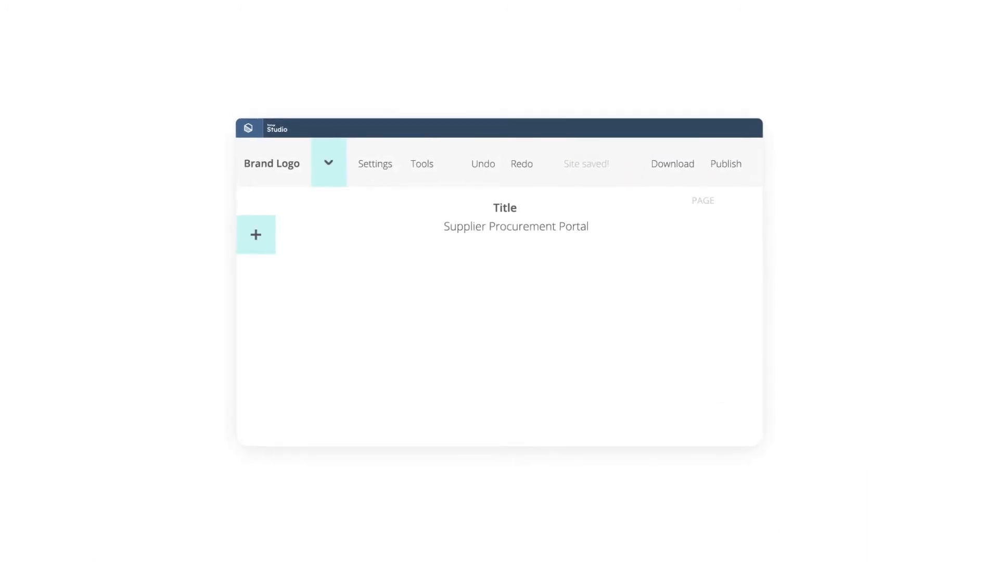
Step: Insert a hero block with the Welcome image and VIEW MORE button under the portal title
left_click(256, 234)
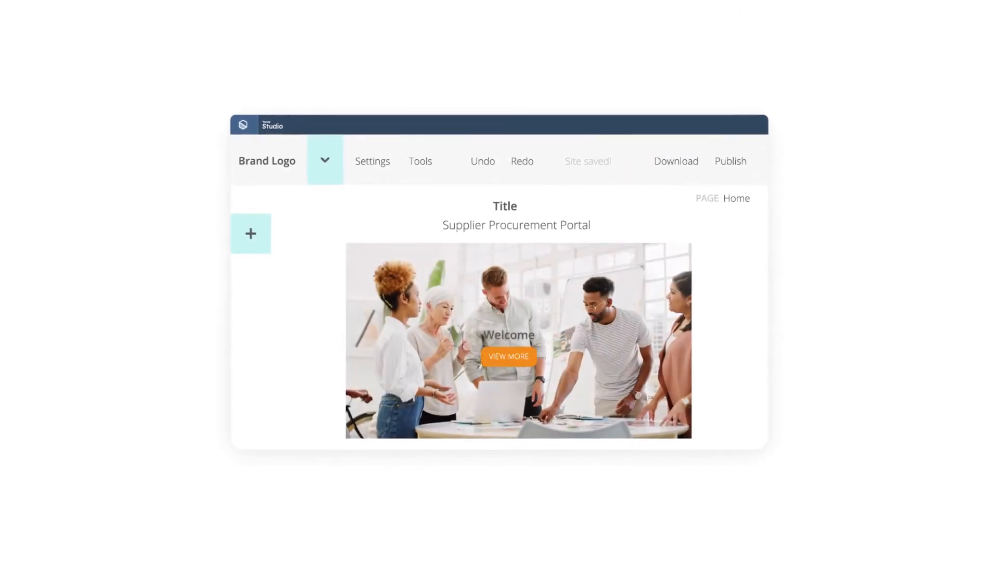